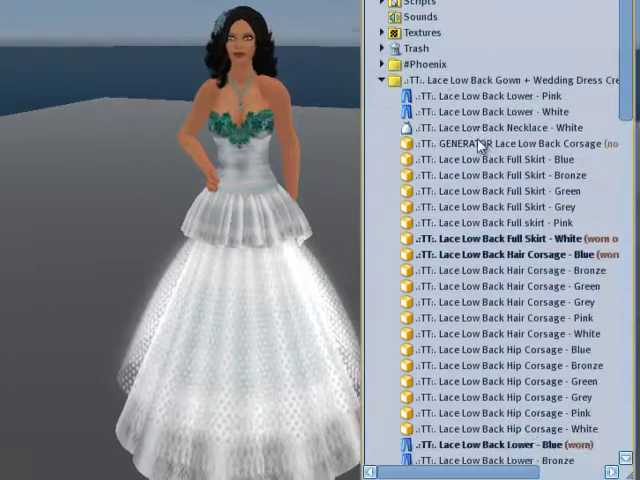
- Scroll down the Lace Low Back Gown folder to reach MULTIPLE GENERATOR SKIRTS
scroll("down", 3)
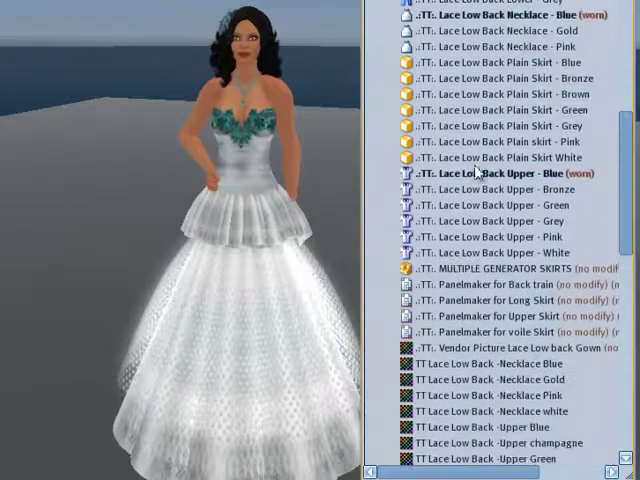
scroll("down", 3)
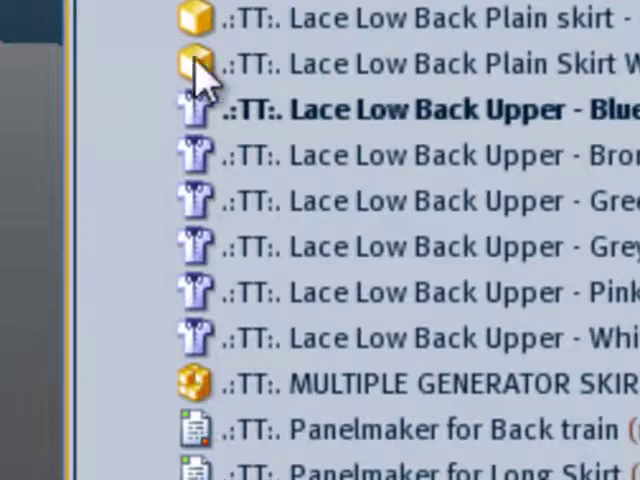
mouse_move(230, 200)
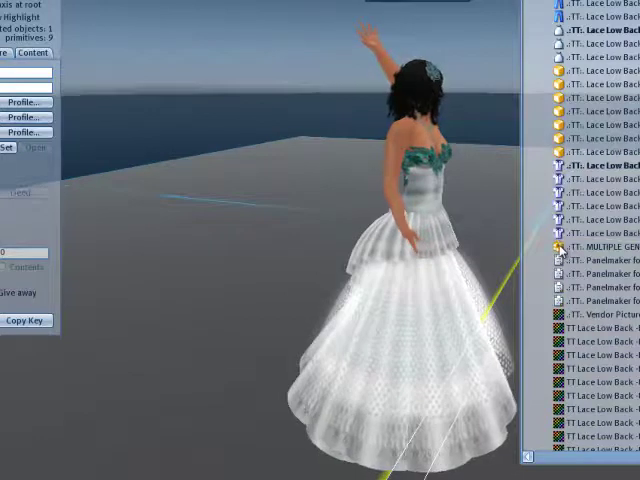
- Rez the multiple skirt generator box showing Generators A–D in-world
left_click(600, 247)
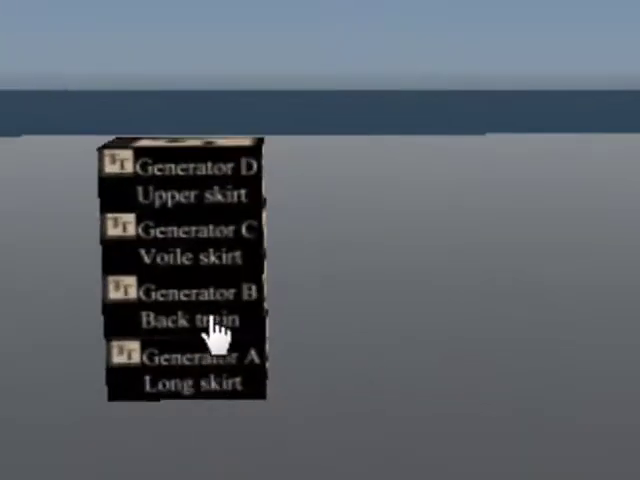
mouse_move(210, 190)
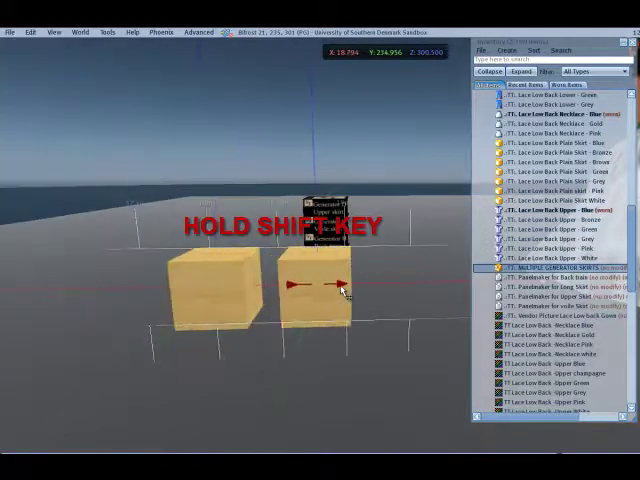
- Shift-copy the wooden cube to form a row of cubes beside the generator box
left_click(315, 290)
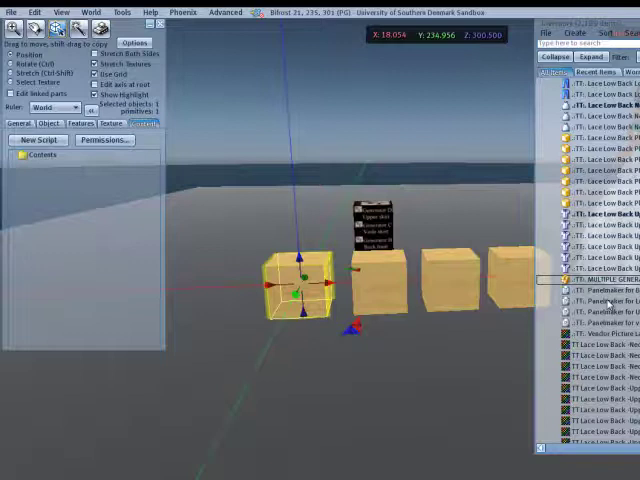
- Select one wooden cube so its texture properties can be edited
left_click(590, 301)
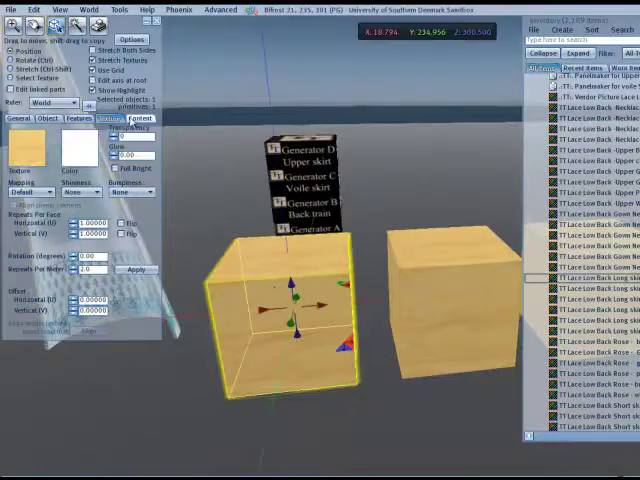
- Apply the lace long-skirt texture to the cube with 2 horizontal repeats and 0.25 offset
left_click(139, 118)
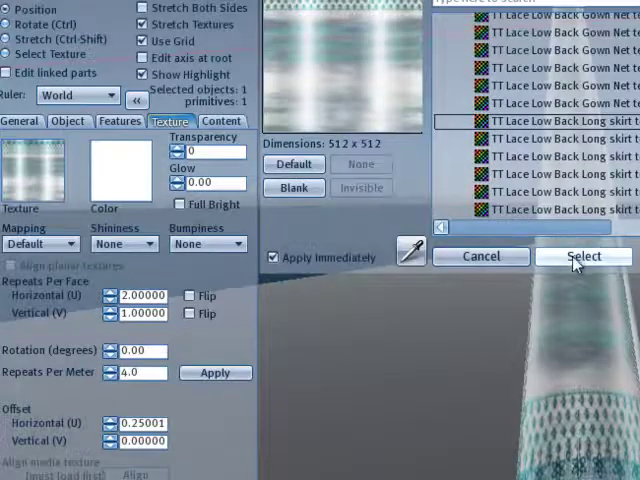
left_click(583, 256)
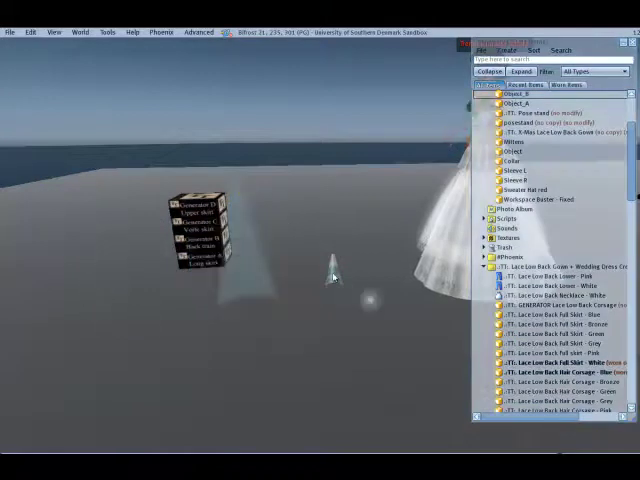
- Bring up the pie menu for the new semi-transparent skirt
right_click(330, 270)
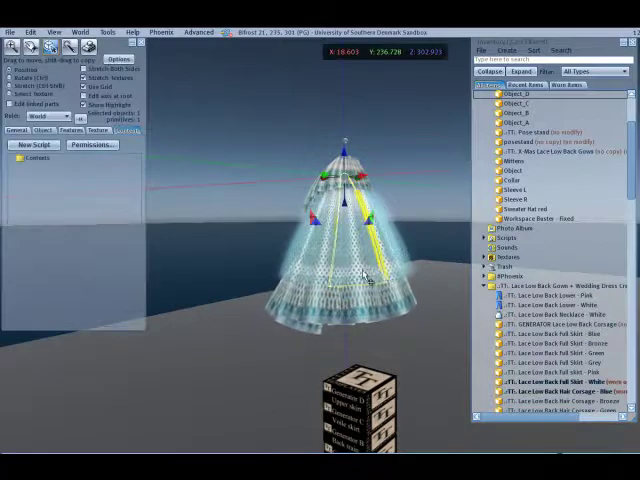
mouse_move(232, 152)
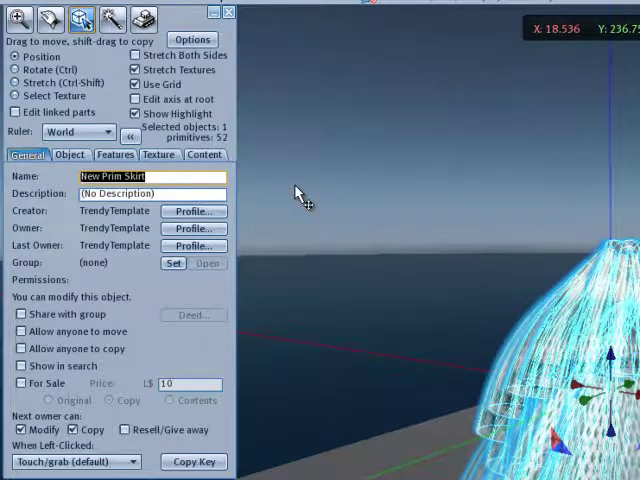
- Rename the linked skirt from New Prim Skirt to 'Full Skirt Blue'
type("Full")
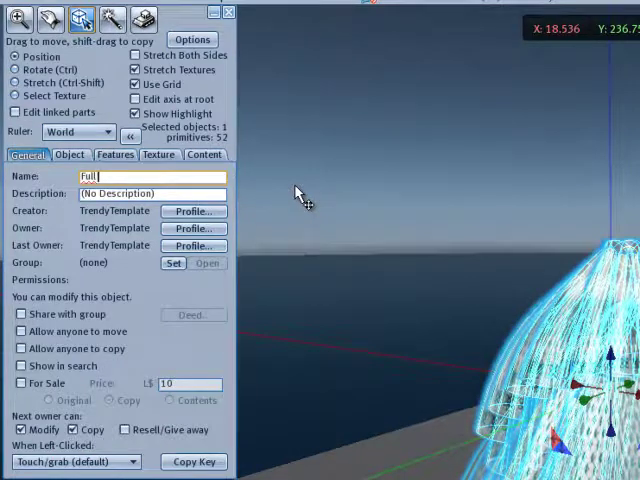
type("Skirt Blue")
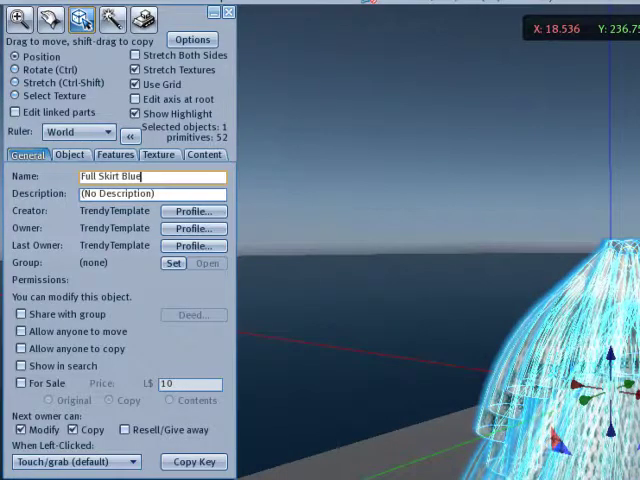
left_click(150, 193)
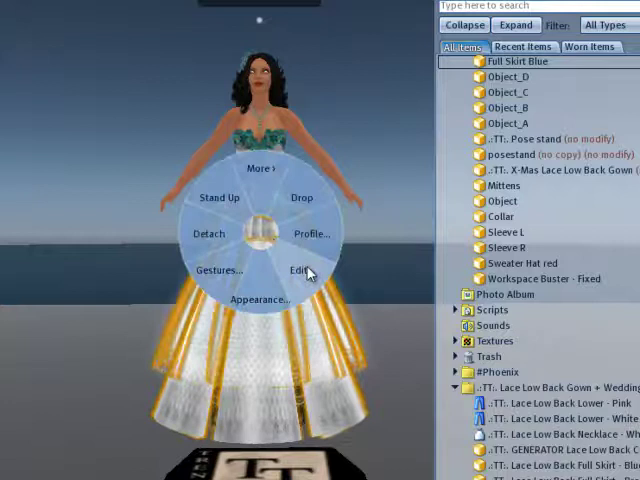
- Put the skirt the avatar is wearing into edit mode to see its attachment values
left_click(297, 270)
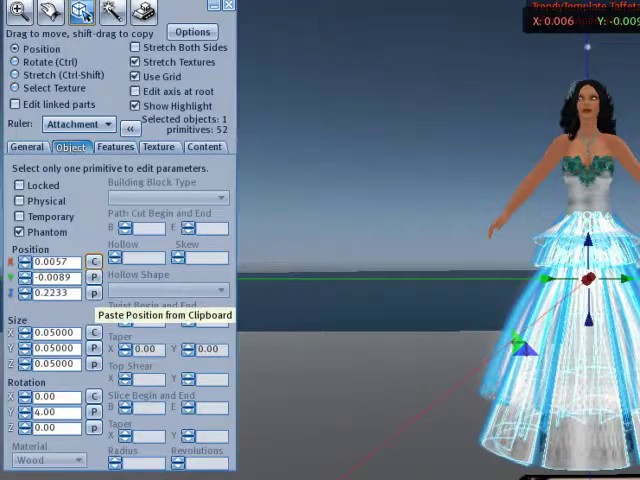
- Attach Full Skirt Blue to the pelvis, replacing the existing white full skirt
right_click(440, 75)
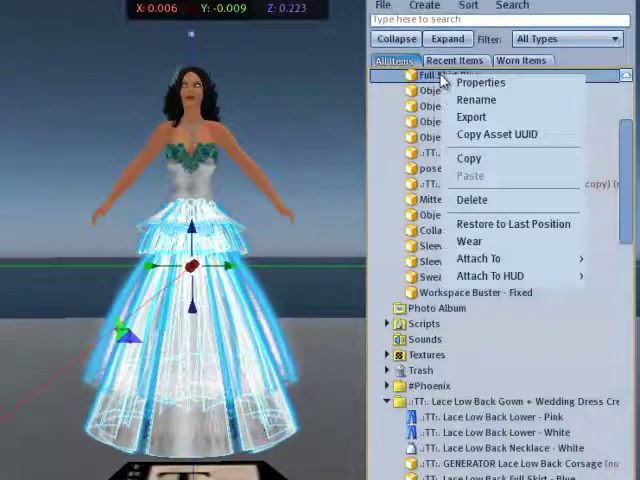
left_click(478, 258)
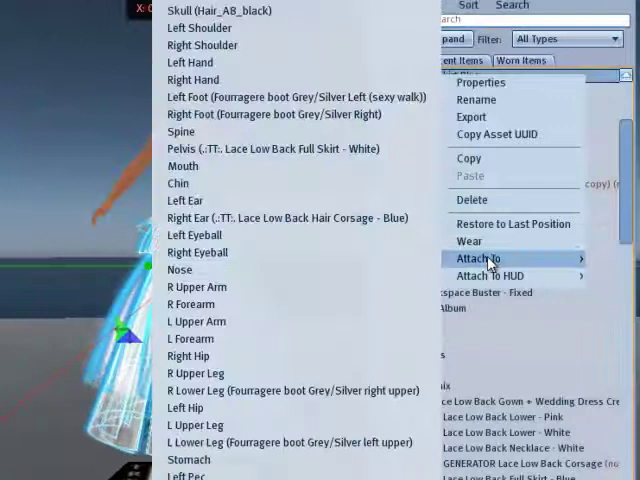
mouse_move(178, 183)
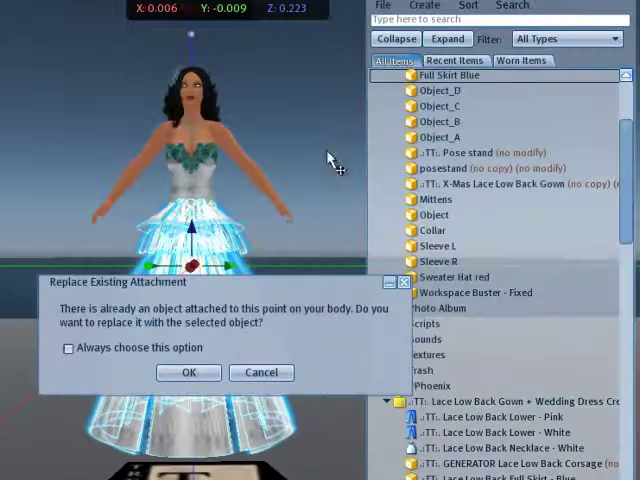
left_click(188, 372)
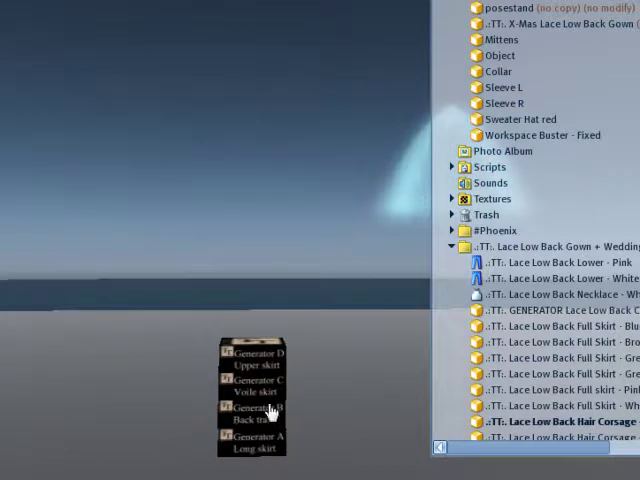
- Touch the Generator D box to rez the lace upper skirt piece above it
left_click(253, 357)
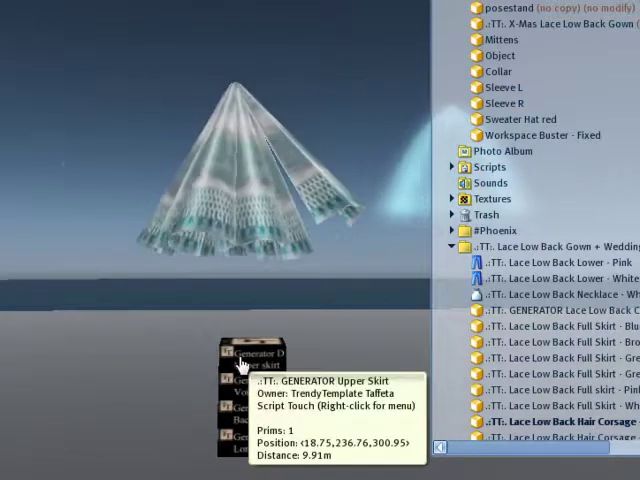